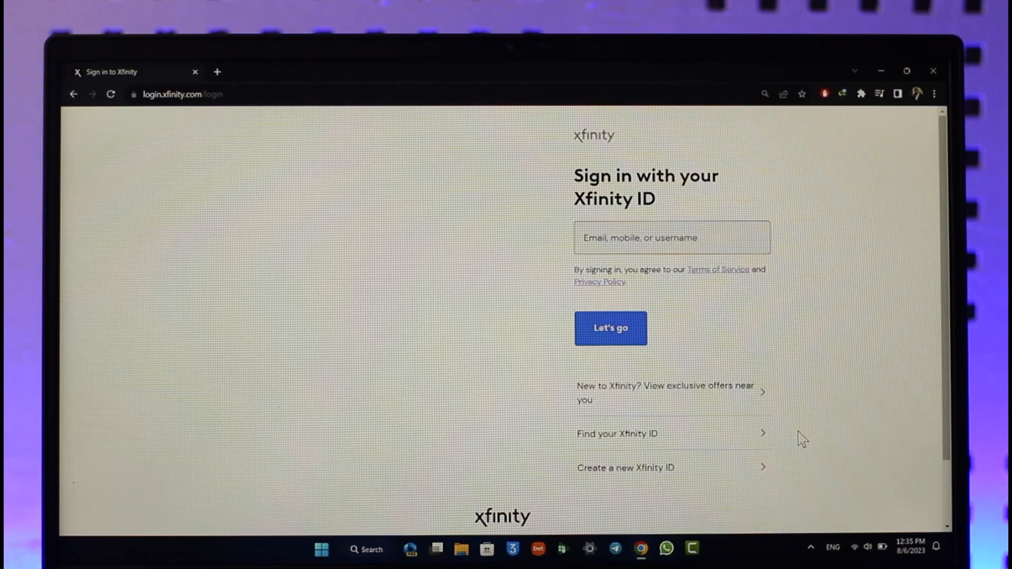
mouse_move(652, 467)
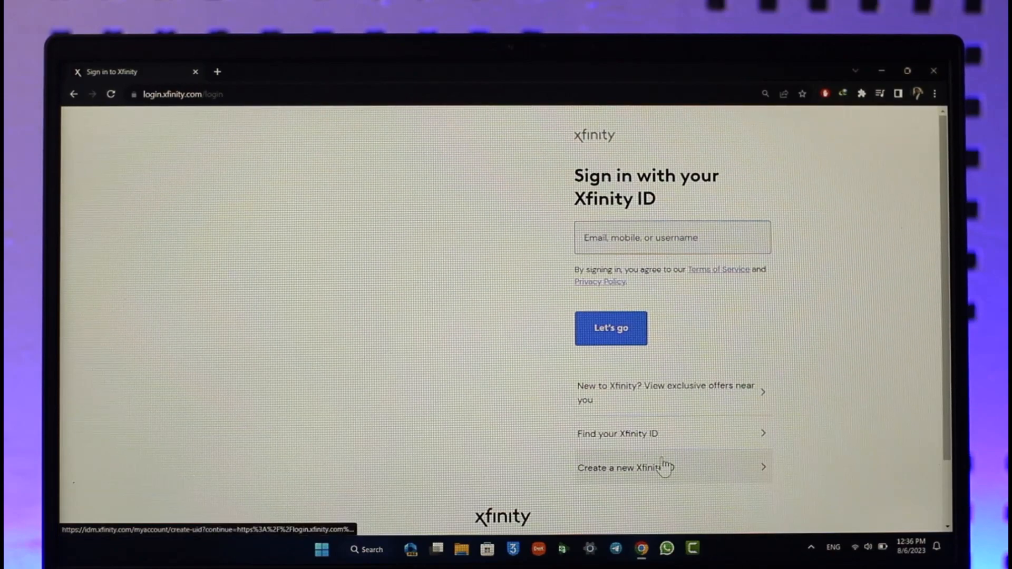
Go from the sign-in page to the 'Create a new Xfinity ID' page
click(623, 467)
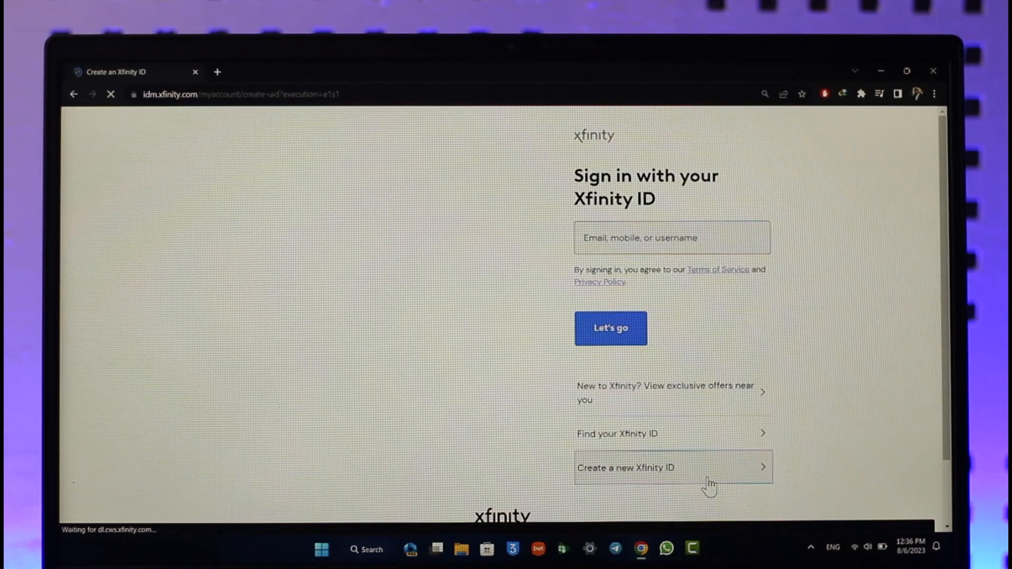
mouse_move(407, 149)
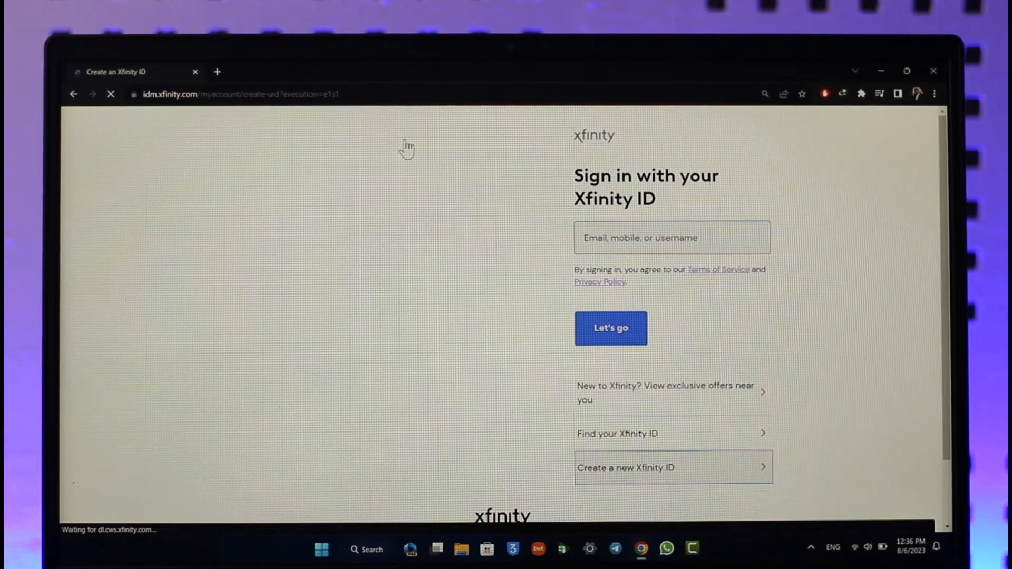
click(672, 468)
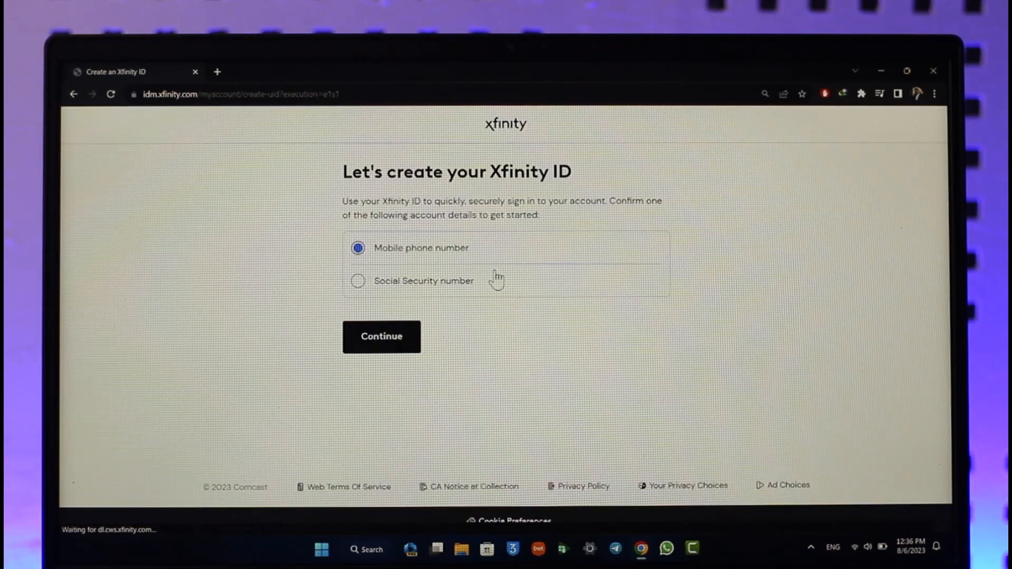
Choose mobile phone number verification (after briefly selecting SSN) and continue to the phone-number entry page
click(357, 281)
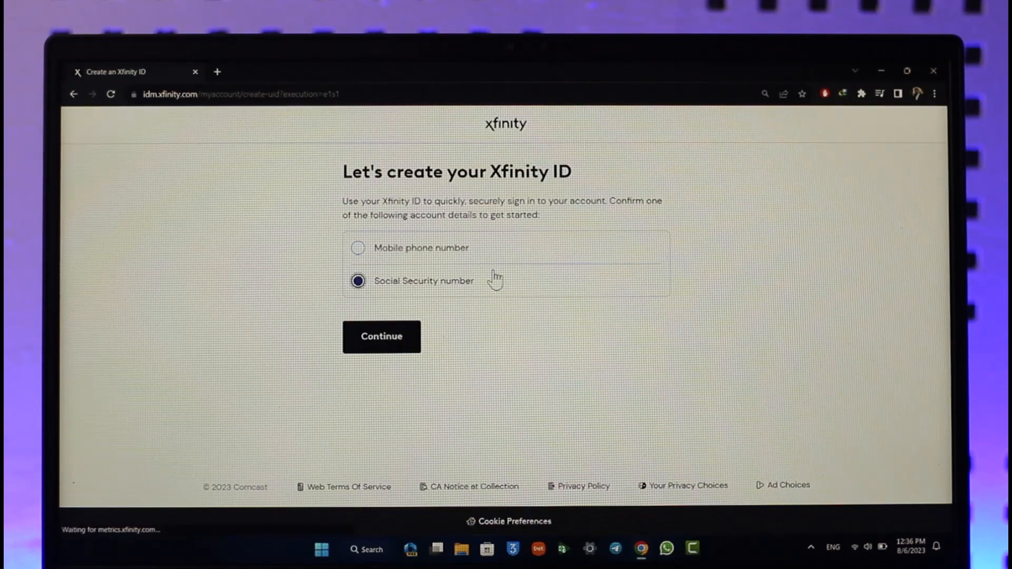
click(381, 336)
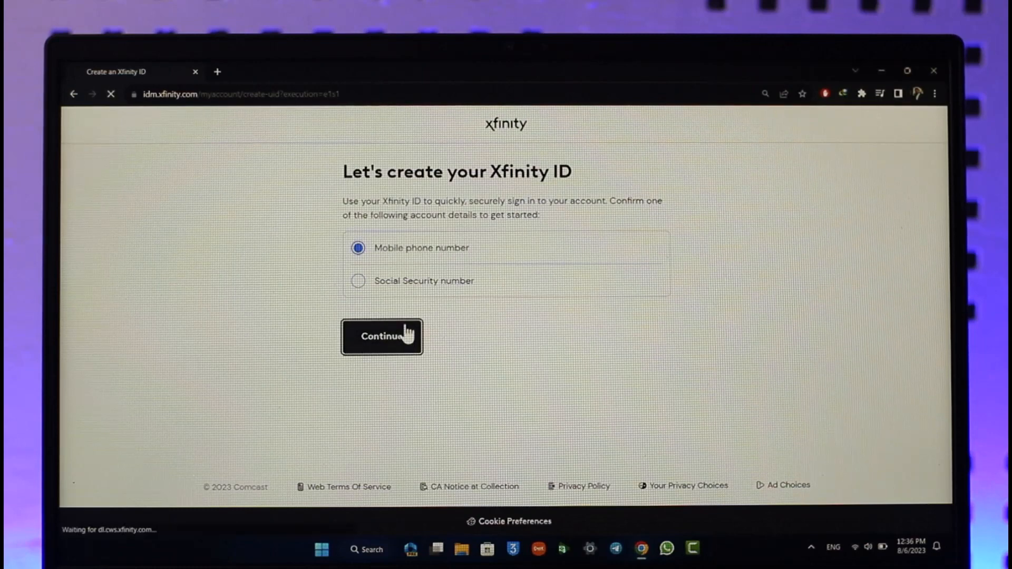
click(381, 337)
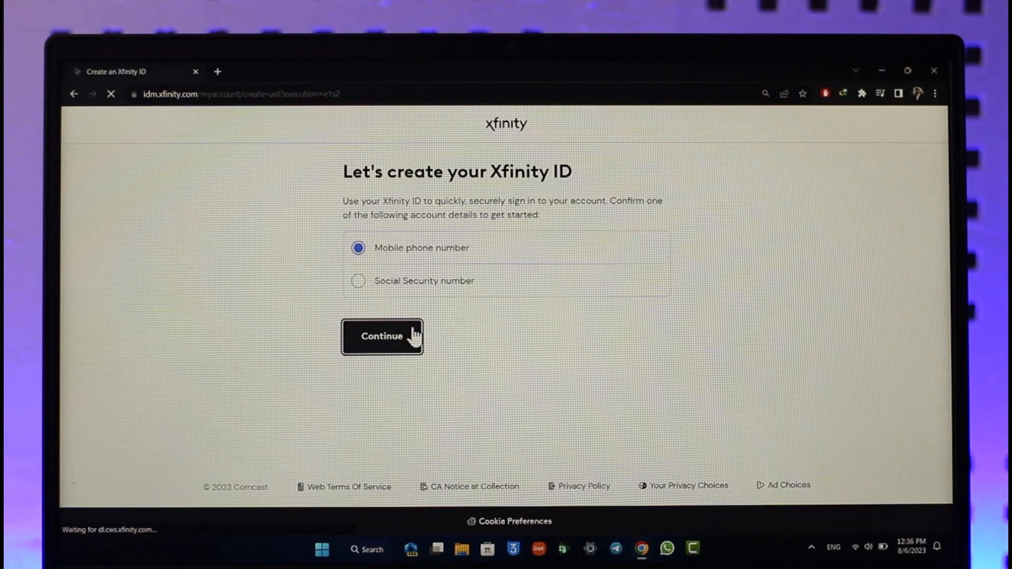
click(381, 336)
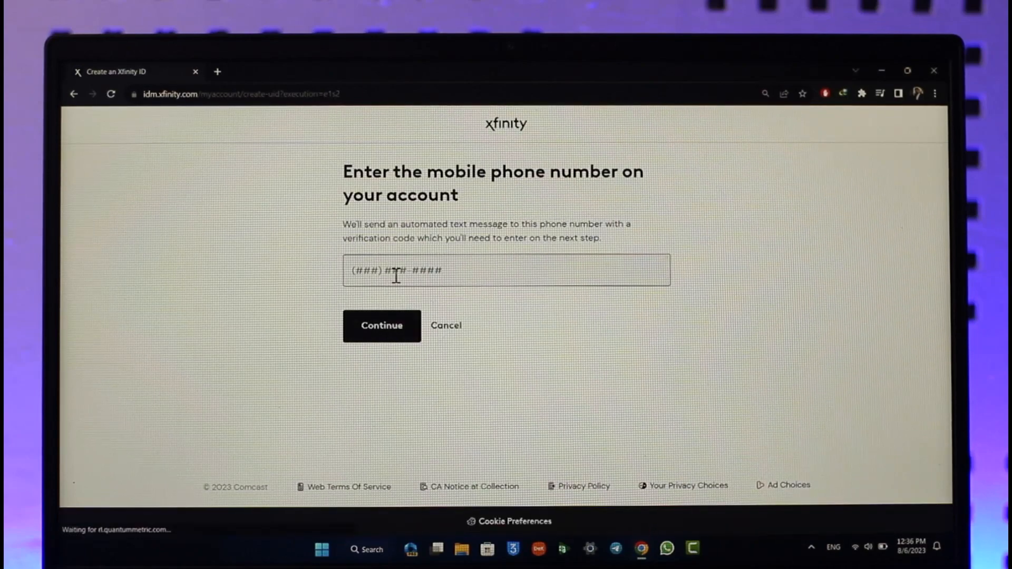